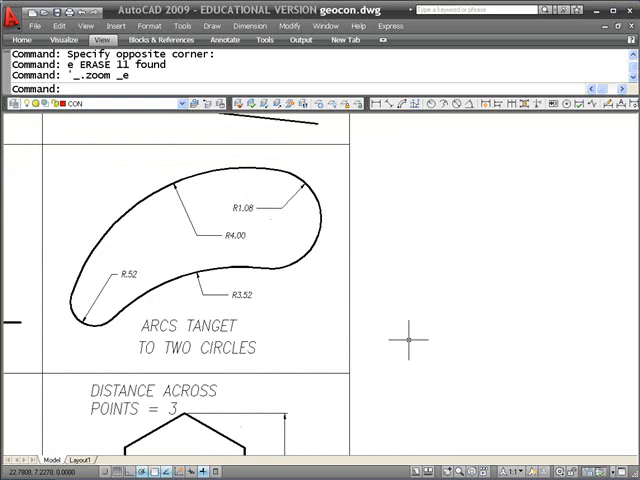
pyautogui.moveTo(448, 350)
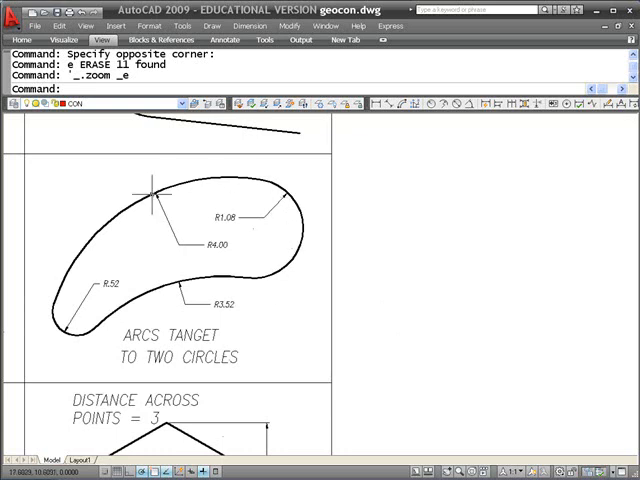
pyautogui.moveTo(204, 190)
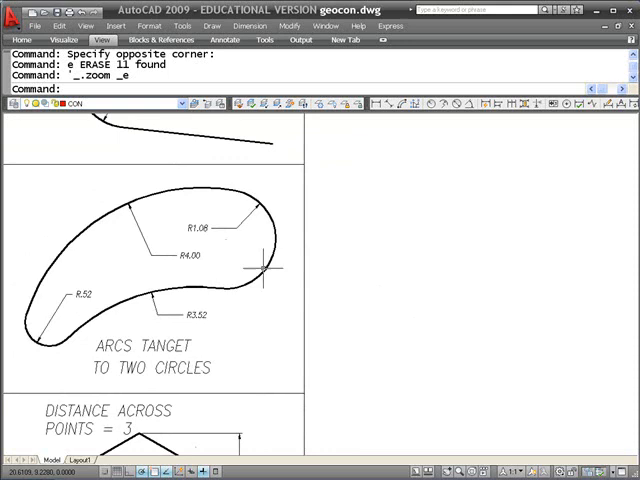
pyautogui.moveTo(100, 324)
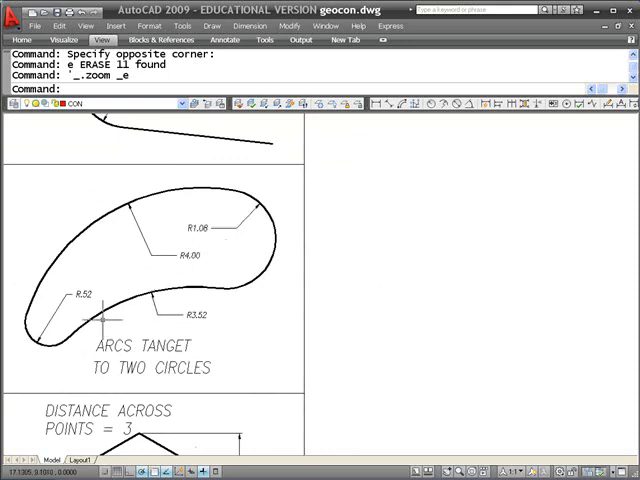
# - Start the CIRCLE command with the C alias in the empty area beside the example
pyautogui.write('c')
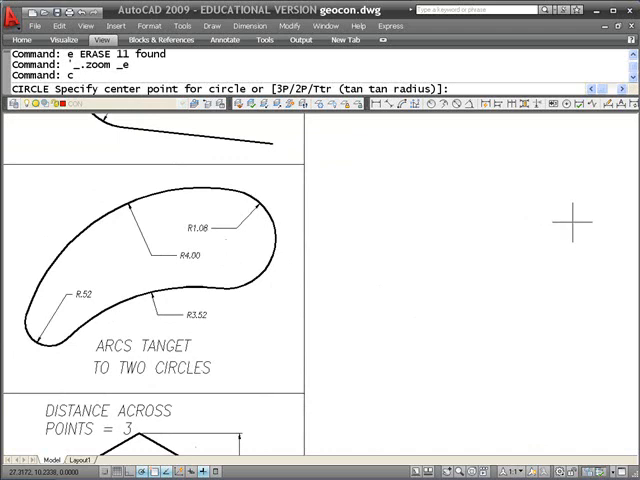
# - Draw a 1.08-radius circle and a 0.52-radius circle side by side in the empty area
pyautogui.press('Escape')
pyautogui.write('cp')
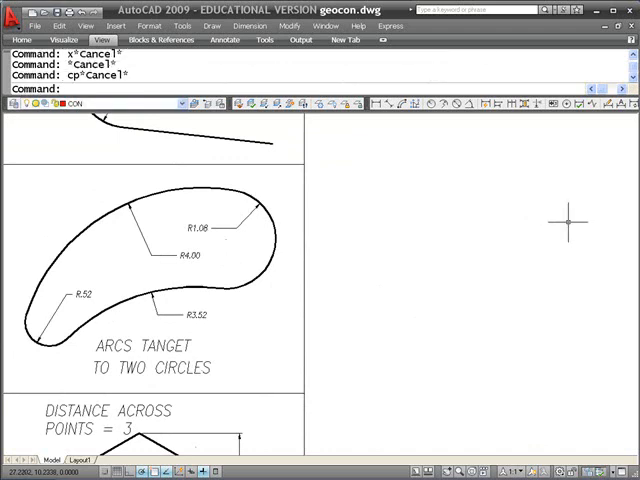
pyautogui.write('c')
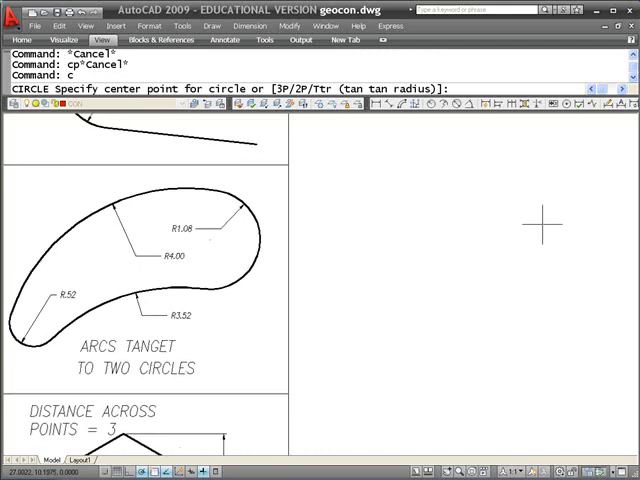
pyautogui.click(544, 224)
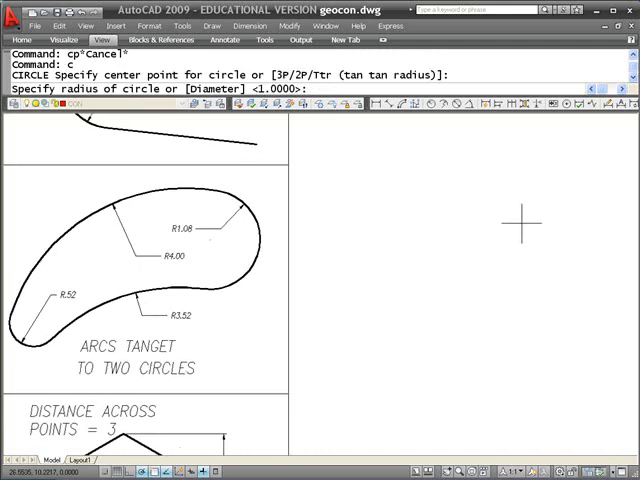
pyautogui.write('1.08')
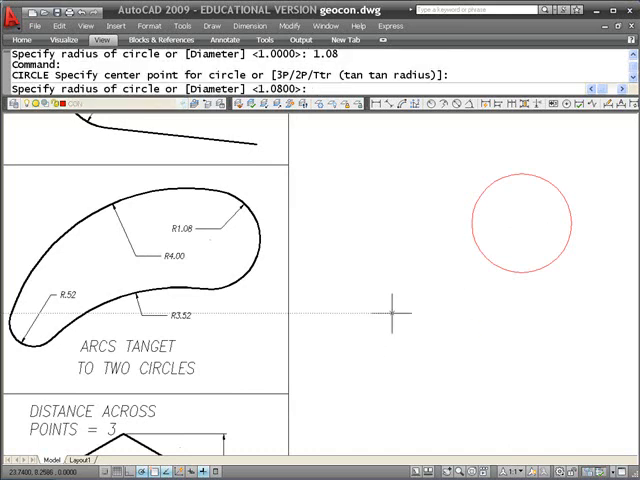
pyautogui.write('.52')
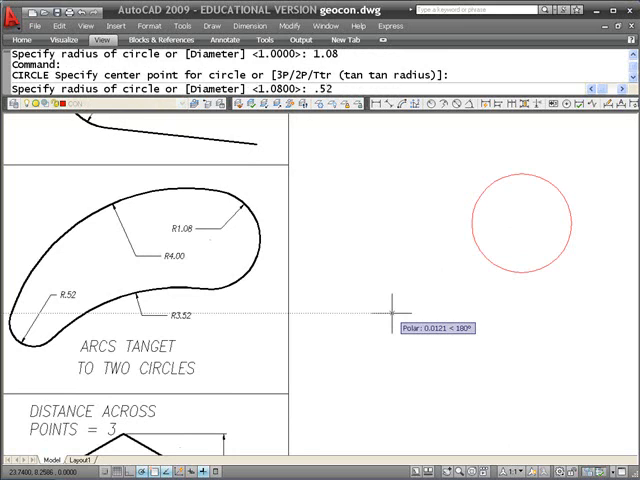
pyautogui.click(390, 304)
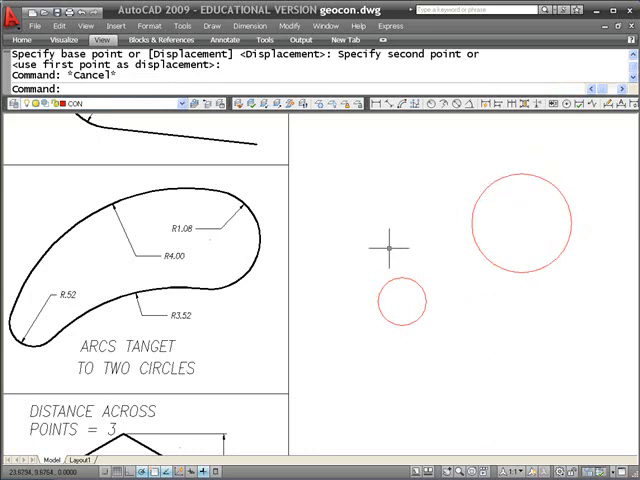
pyautogui.moveTo(498, 170)
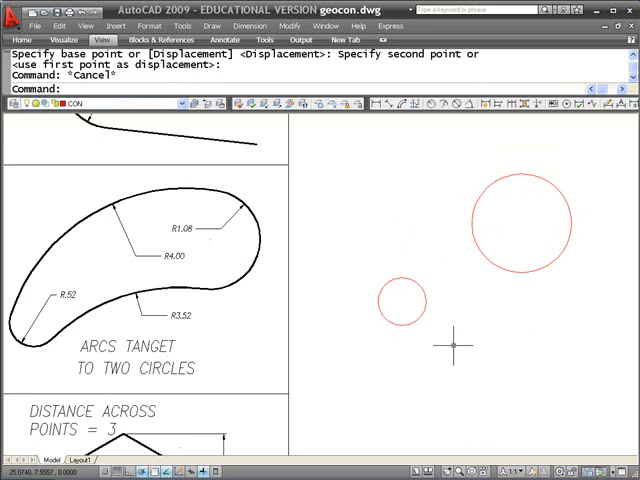
pyautogui.moveTo(456, 360)
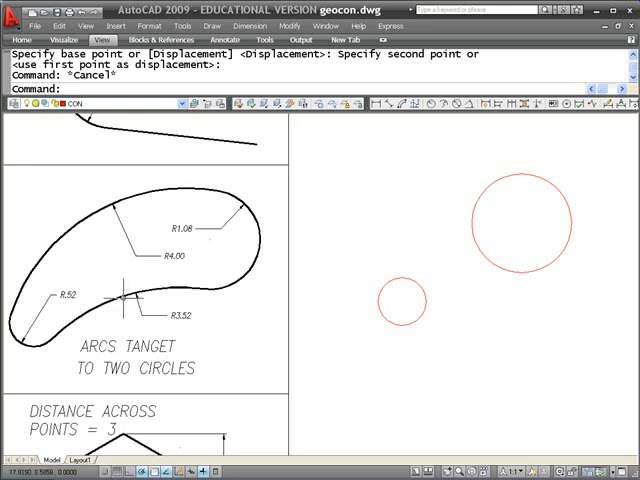
pyautogui.moveTo(120, 296)
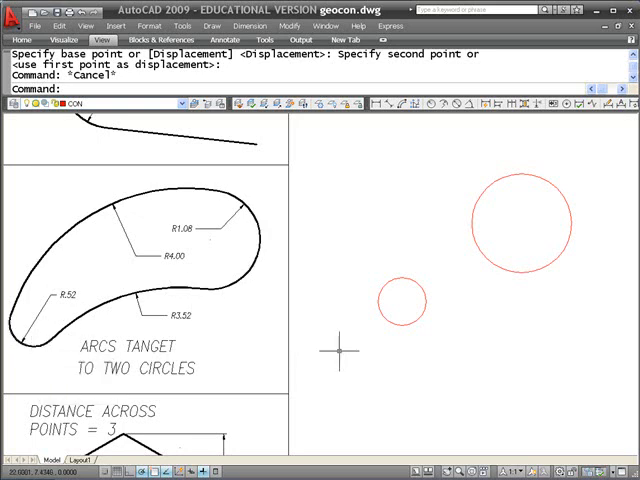
# - Offset the two circles outward by 3.52 to make large construction circles
pyautogui.write('o')
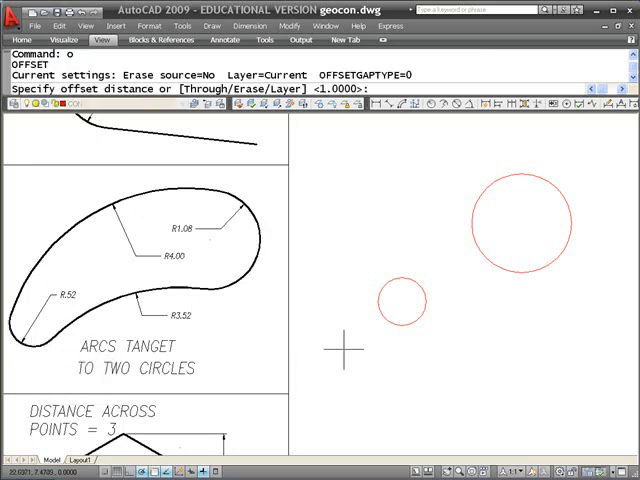
pyautogui.write('3.52')
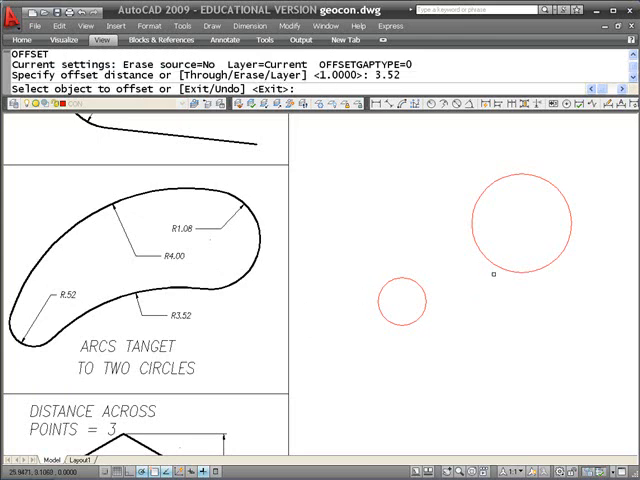
pyautogui.click(490, 264)
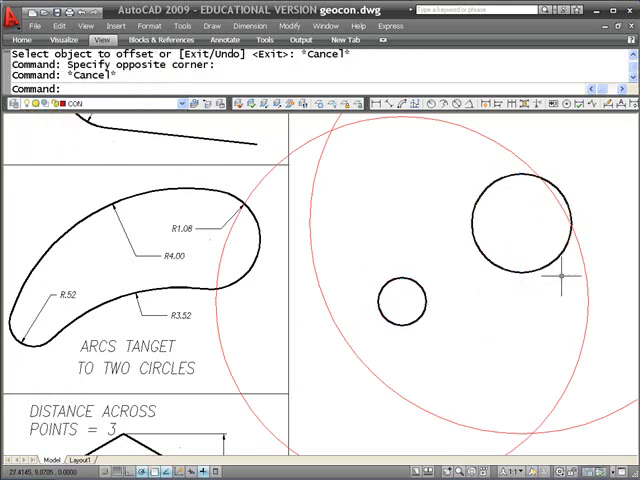
pyautogui.moveTo(584, 416)
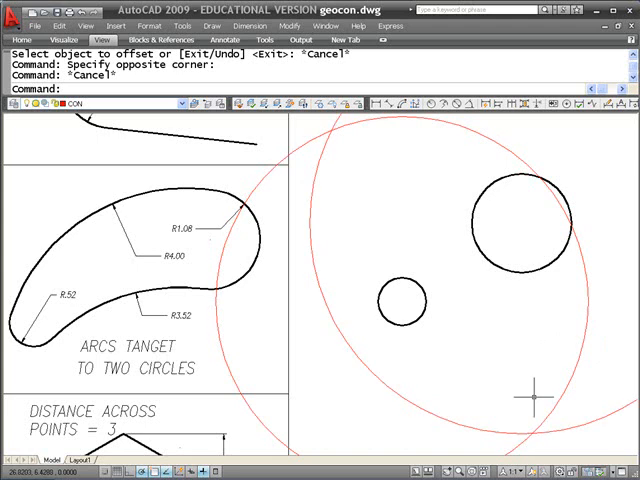
# - Check the 3.52 centre distance with DI and begin a guide line from a circle centre
pyautogui.write('di')
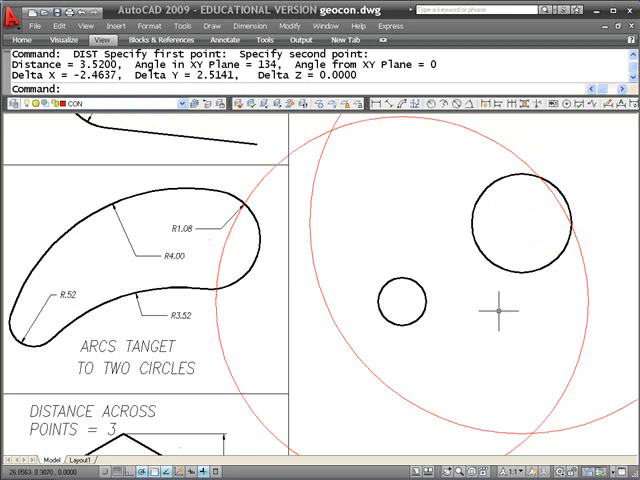
pyautogui.write('c')
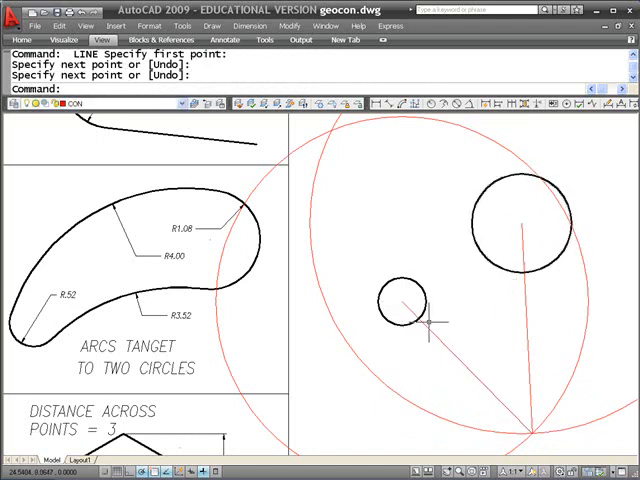
# - Draw a 3.52-radius circle centred on the offset circles' crossing point
pyautogui.write('c')
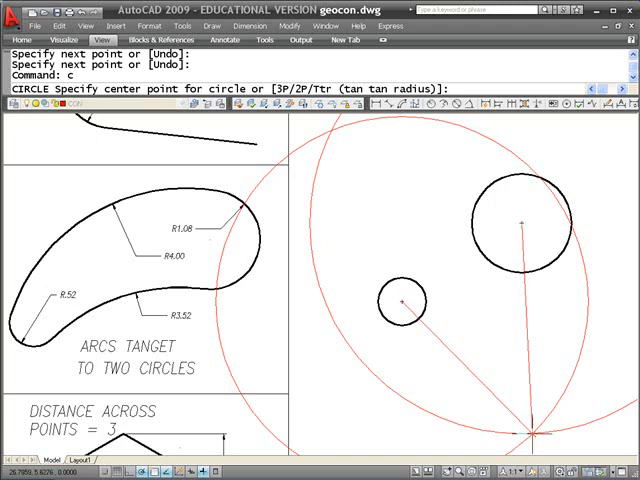
pyautogui.write('3')
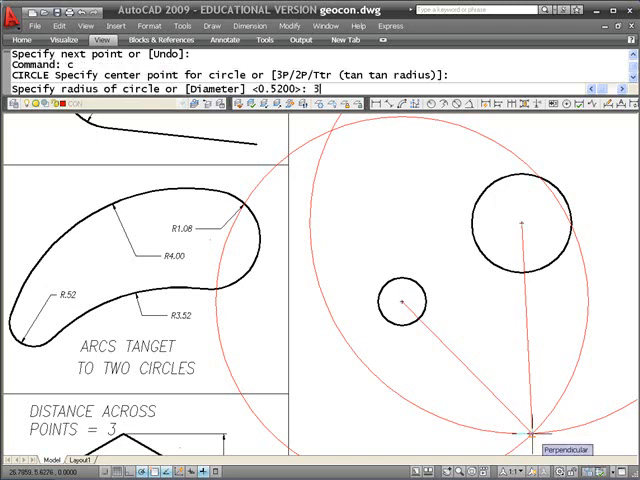
pyautogui.write('3.52')
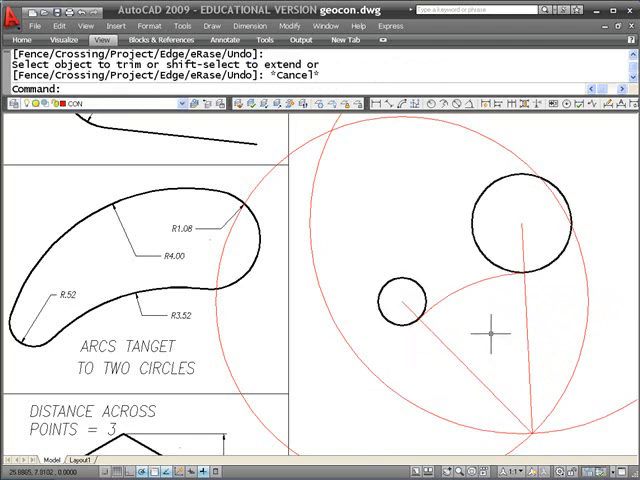
pyautogui.moveTo(400, 310)
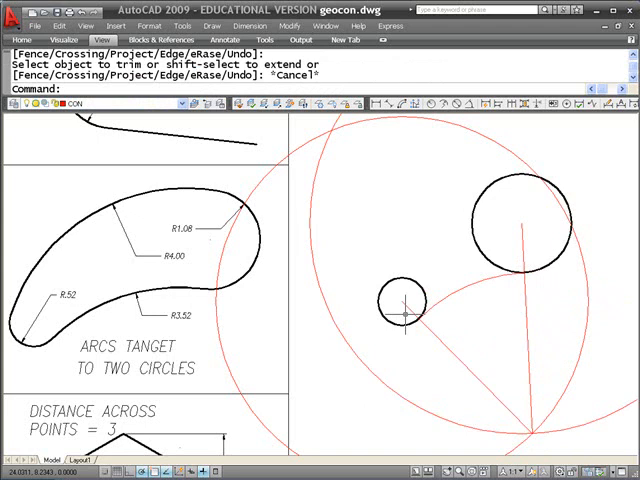
pyautogui.moveTo(468, 304)
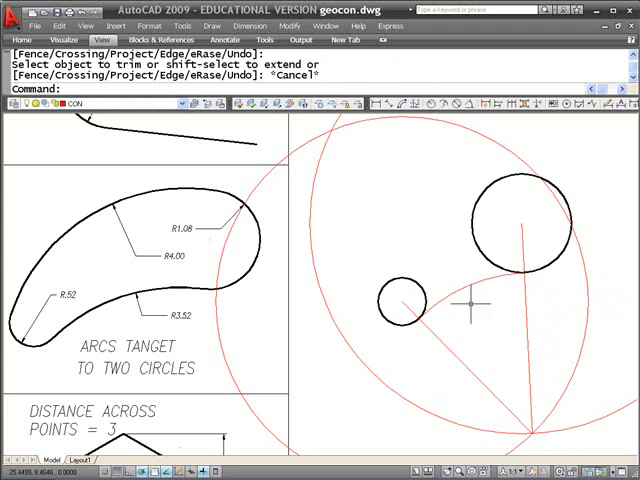
# - Move the inner tangent arc between the circles onto the OBJ layer via Properties
pyautogui.click(450, 304)
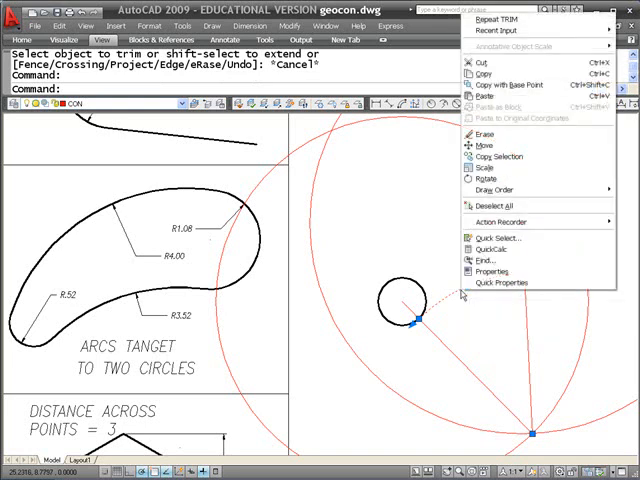
pyautogui.click(488, 270)
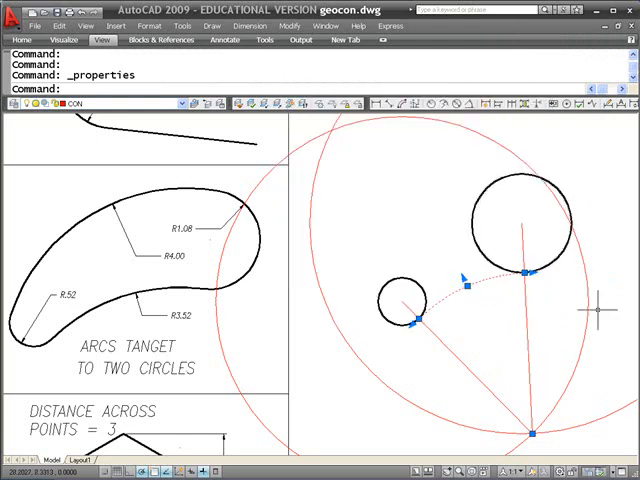
pyautogui.press('Escape')
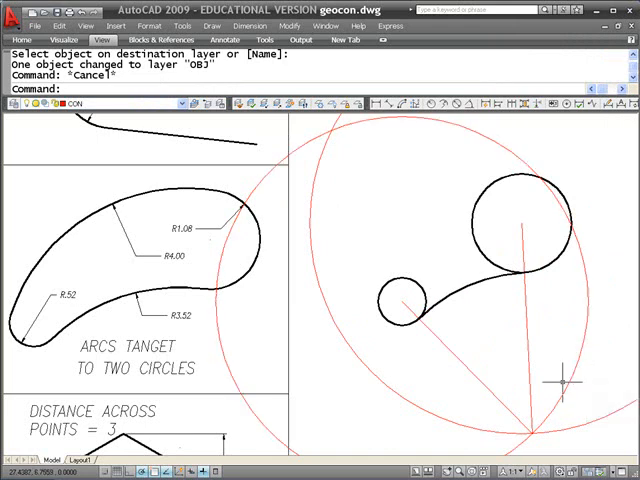
pyautogui.moveTo(504, 184)
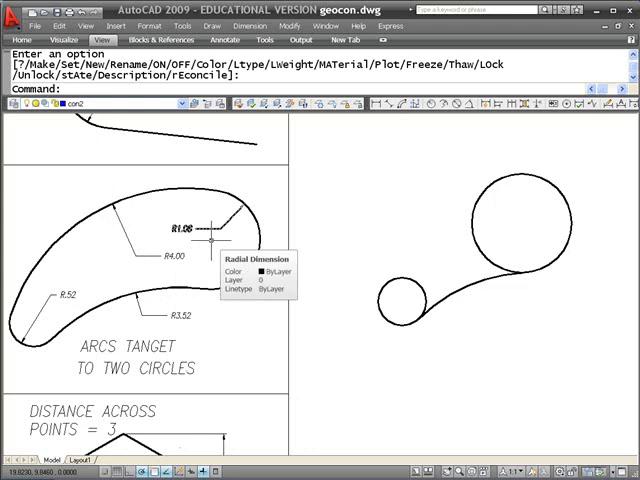
pyautogui.moveTo(236, 204)
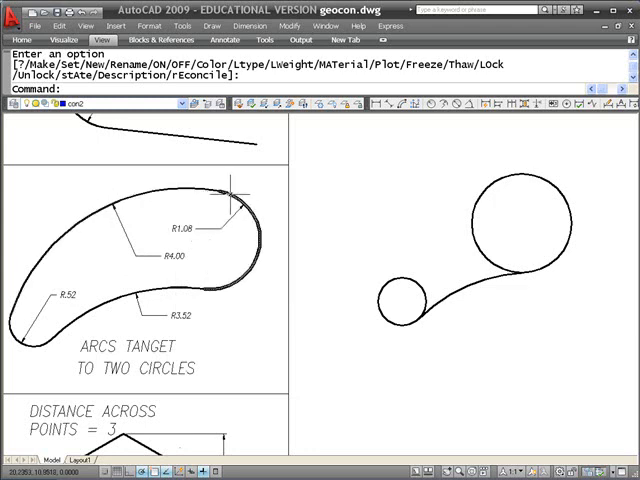
pyautogui.moveTo(520, 170)
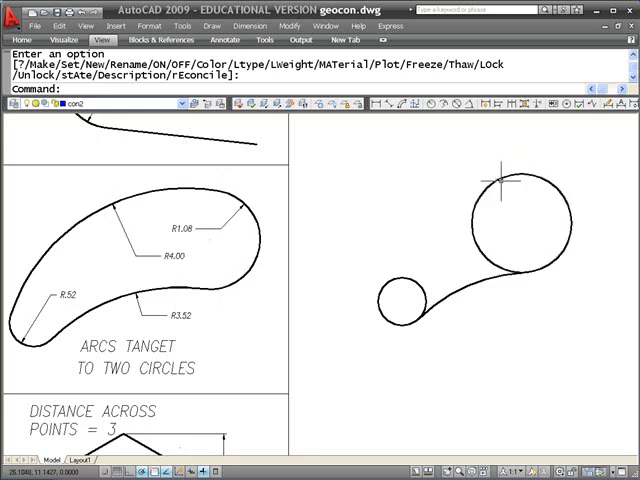
pyautogui.moveTo(512, 204)
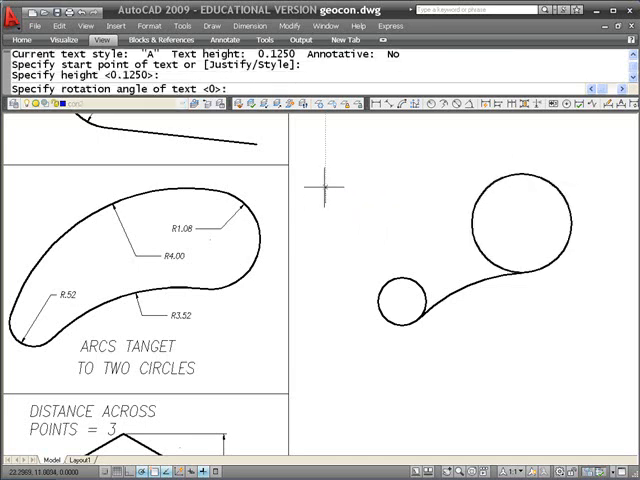
# - Write the note 4.00 and -1.08 beside the circles for the outer arc radius
pyautogui.write('4')
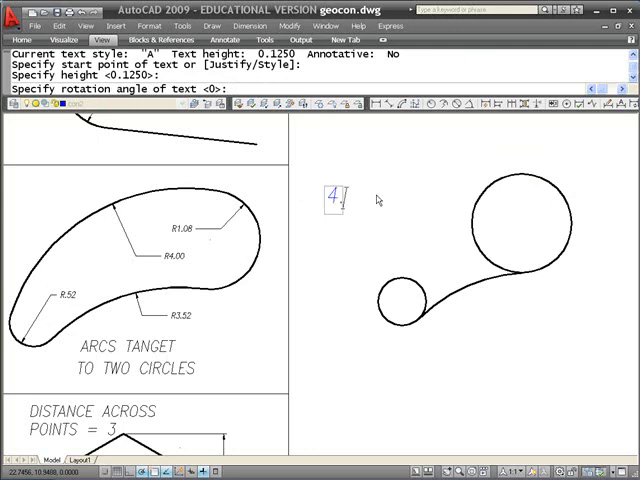
pyautogui.write('.00')
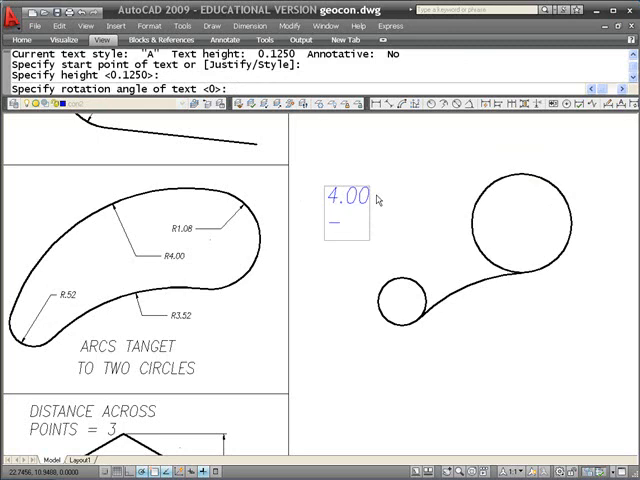
pyautogui.write('1')
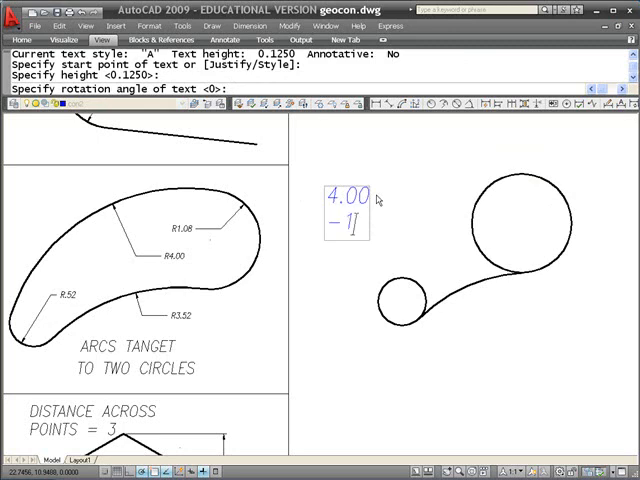
pyautogui.write('08')
pyautogui.click(318, 90)
pyautogui.write('c')
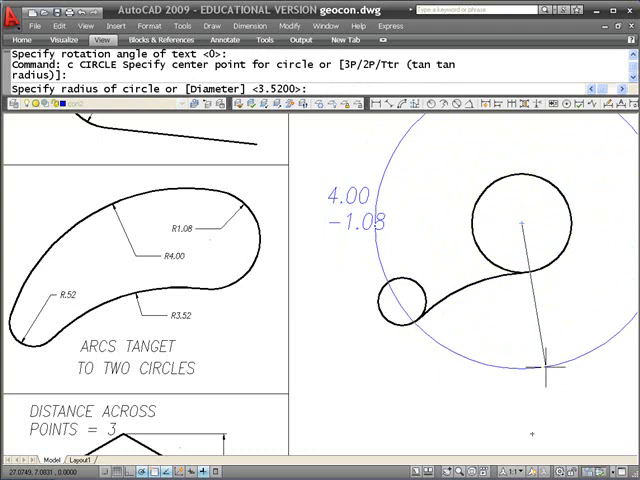
# - Draw a 2.92-radius construction circle around the large circle and start a DI check
pyautogui.write('2.9')
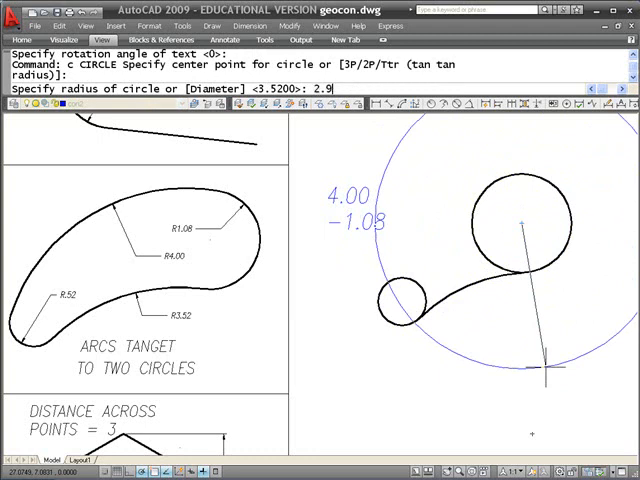
pyautogui.write('2')
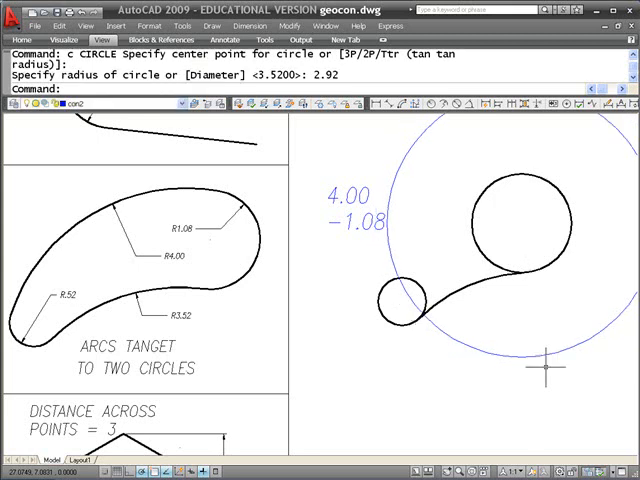
pyautogui.write('di')
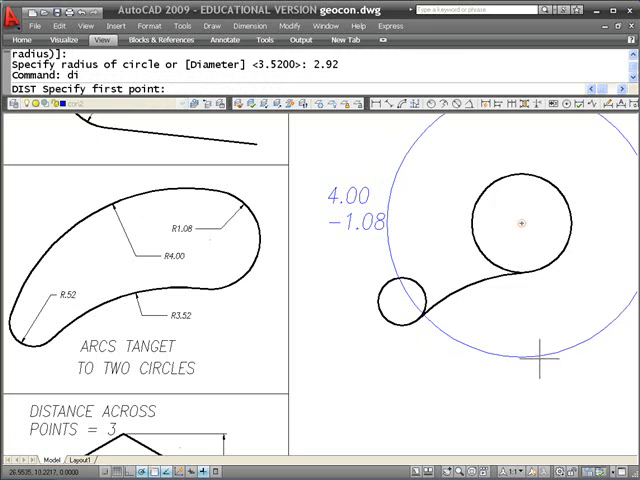
pyautogui.moveTo(520, 190)
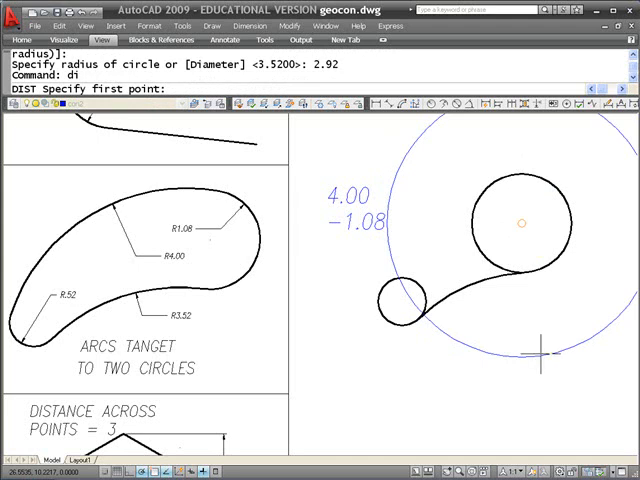
pyautogui.moveTo(540, 352)
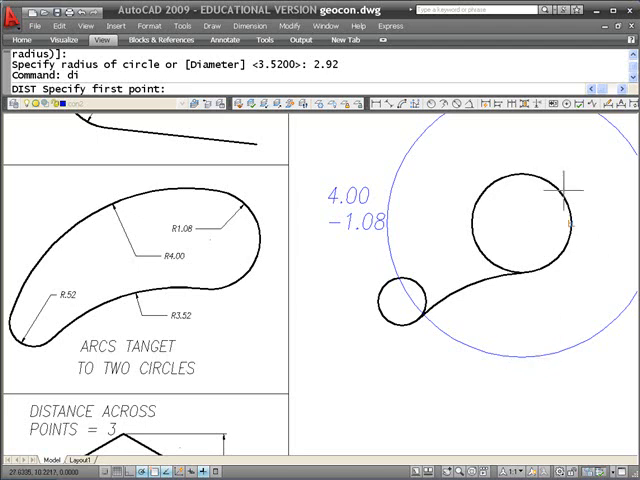
pyautogui.moveTo(356, 276)
pyautogui.write('-')
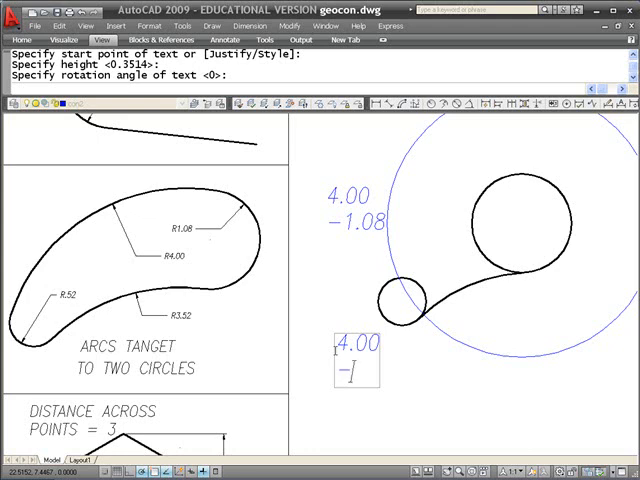
# - Note 4.00 and -.52 and draw the 3.48-radius construction circle around the small circle
pyautogui.write('.5')
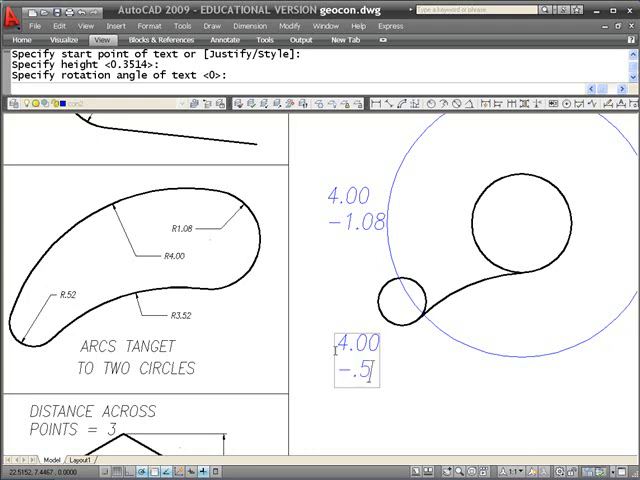
pyautogui.write('2')
pyautogui.click(318, 70)
pyautogui.write('3.48')
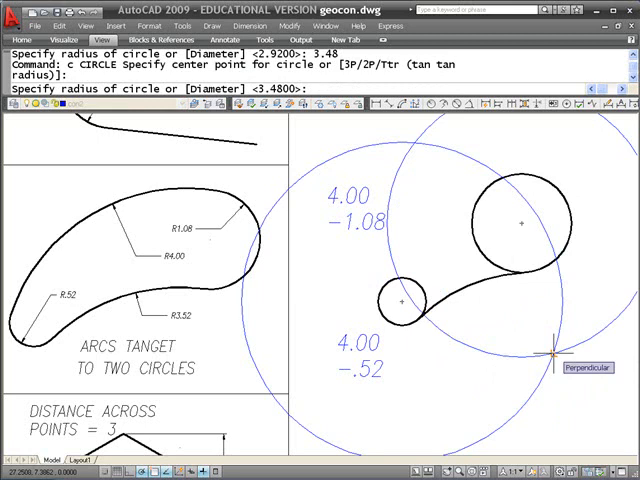
# - Draw lines from both circle centres to the construction circles' crossing point
pyautogui.write('l')
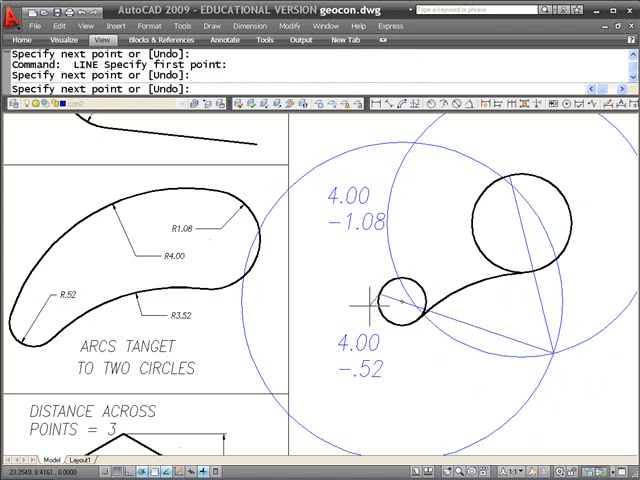
pyautogui.press('Escape')
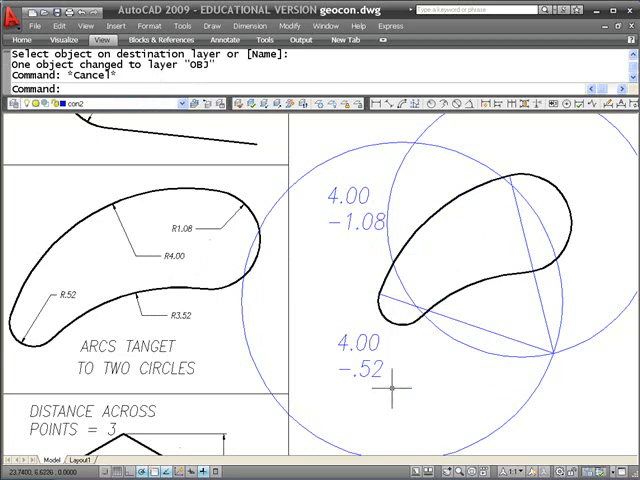
pyautogui.moveTo(398, 368)
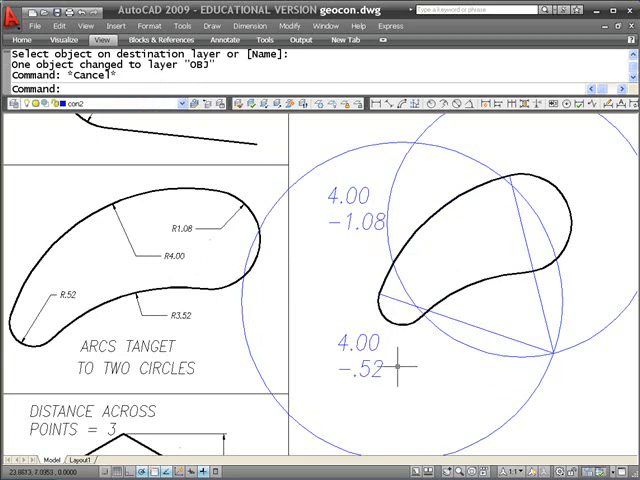